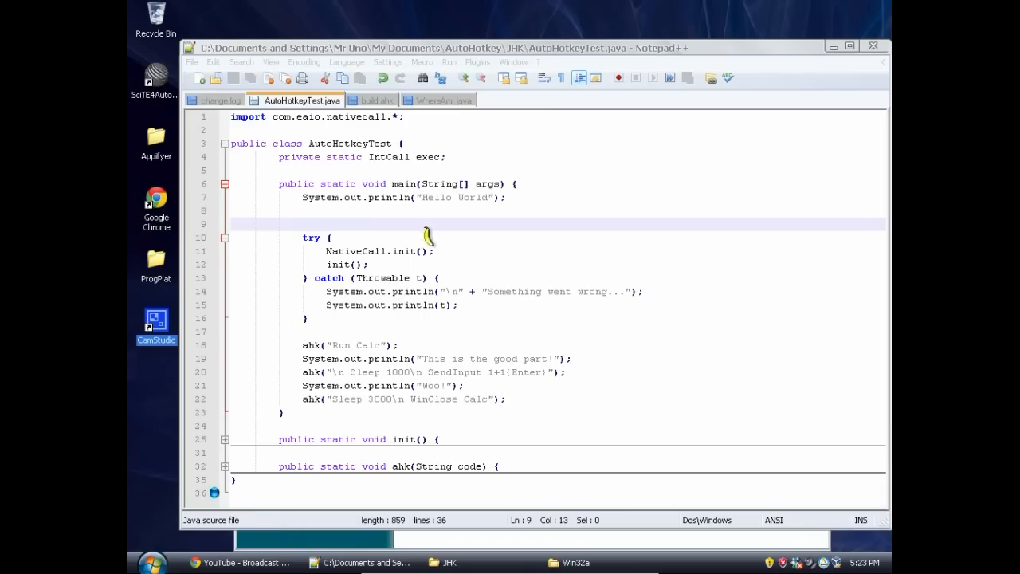
{"action": "mouse_move", "coordinate": [420, 229]}
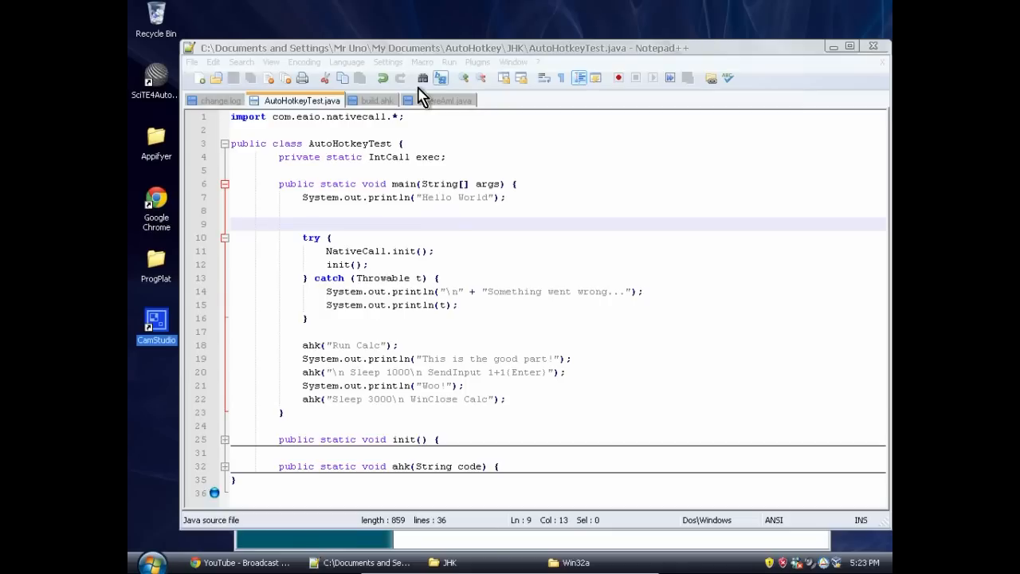
{"action": "mouse_move", "coordinate": [368, 108]}
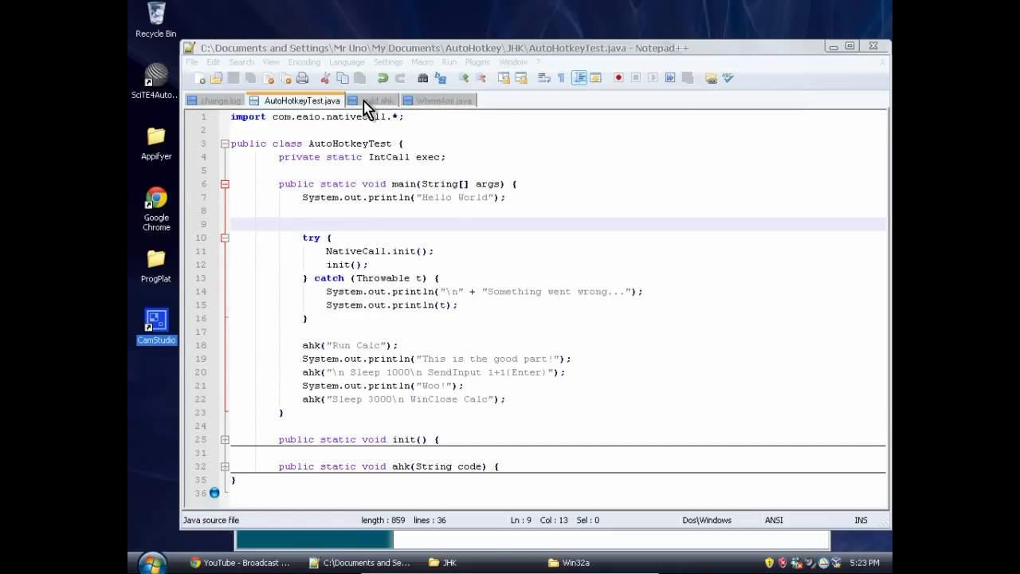
Step: Switch to the build.ahk tab to review the JDK path and AutoHotkeyTest compile setup
{"action": "left_click", "coordinate": [378, 99]}
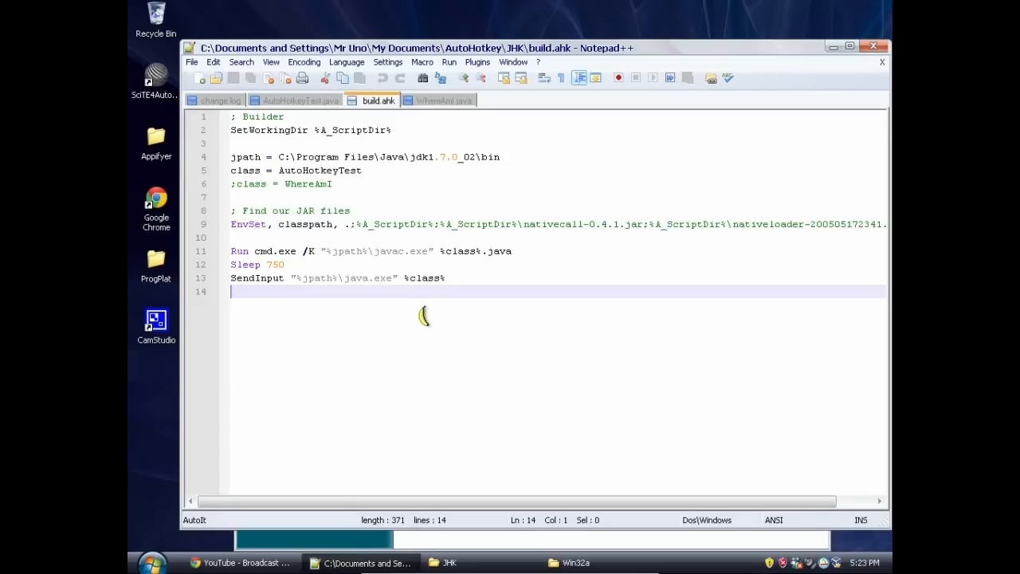
{"action": "mouse_move", "coordinate": [465, 356]}
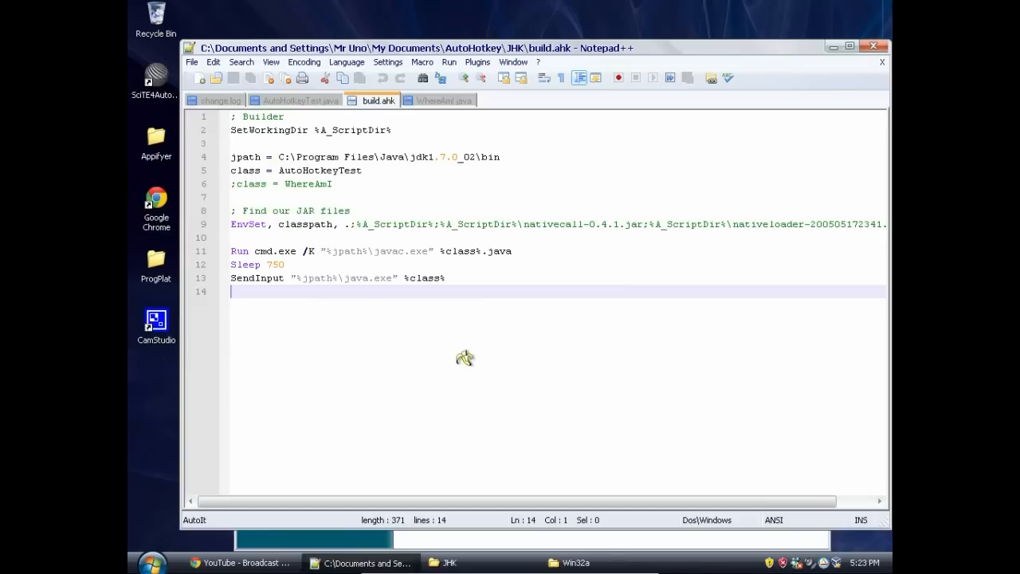
{"action": "mouse_move", "coordinate": [466, 355]}
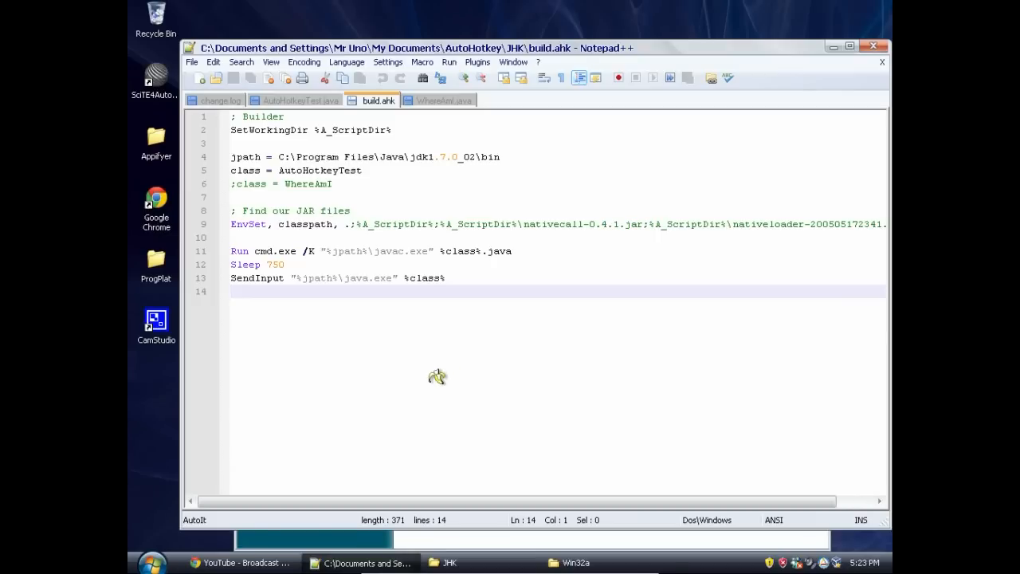
Step: Load johannburkard.de/software/nativecall/ in a new Chrome tab and scroll down the page
{"action": "left_click", "coordinate": [239, 562]}
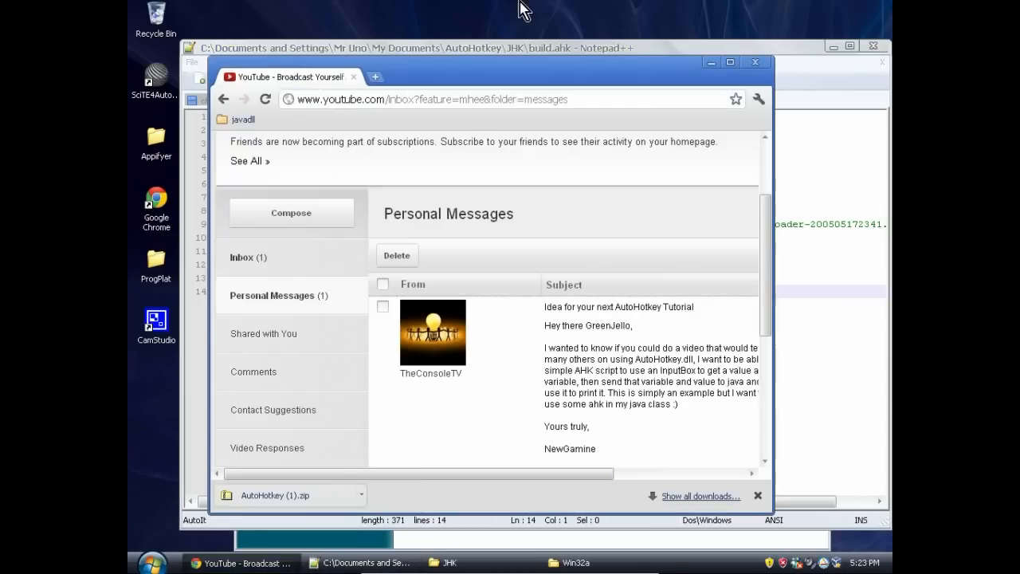
{"action": "left_click", "coordinate": [376, 77]}
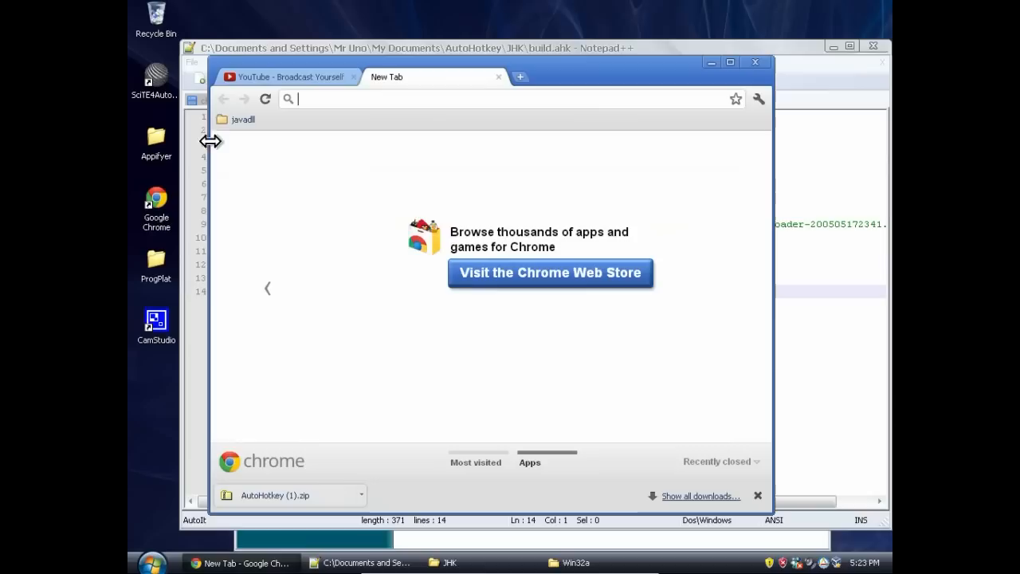
{"action": "type", "text": "johannburkard.de/software/nativecall/"}
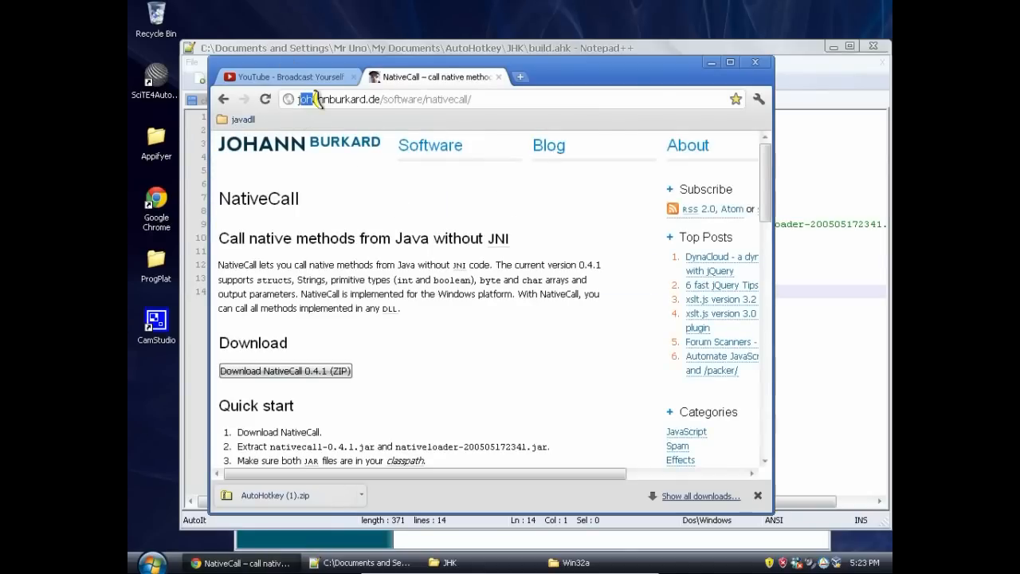
{"action": "mouse_move", "coordinate": [454, 231]}
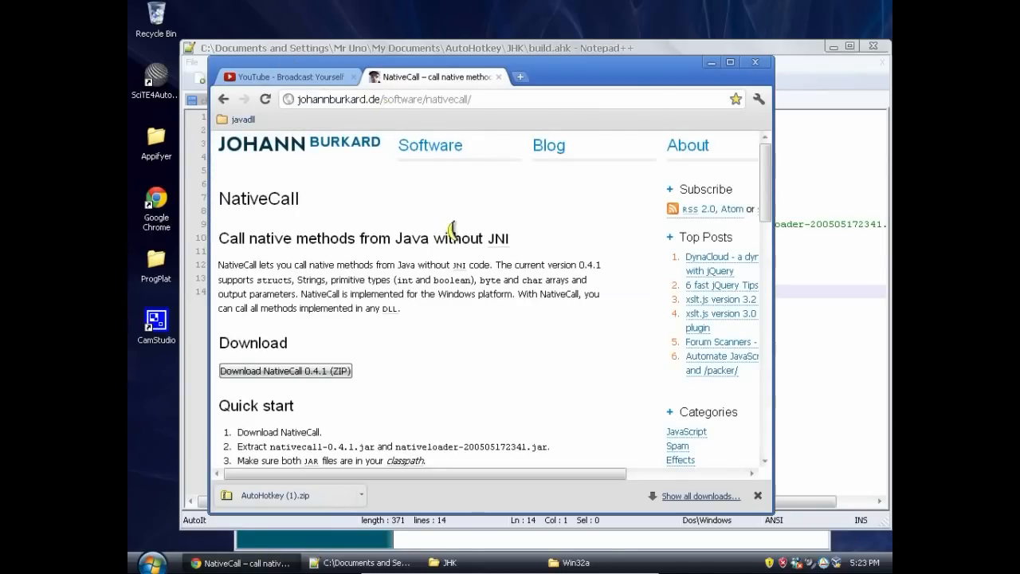
{"action": "mouse_move", "coordinate": [542, 327]}
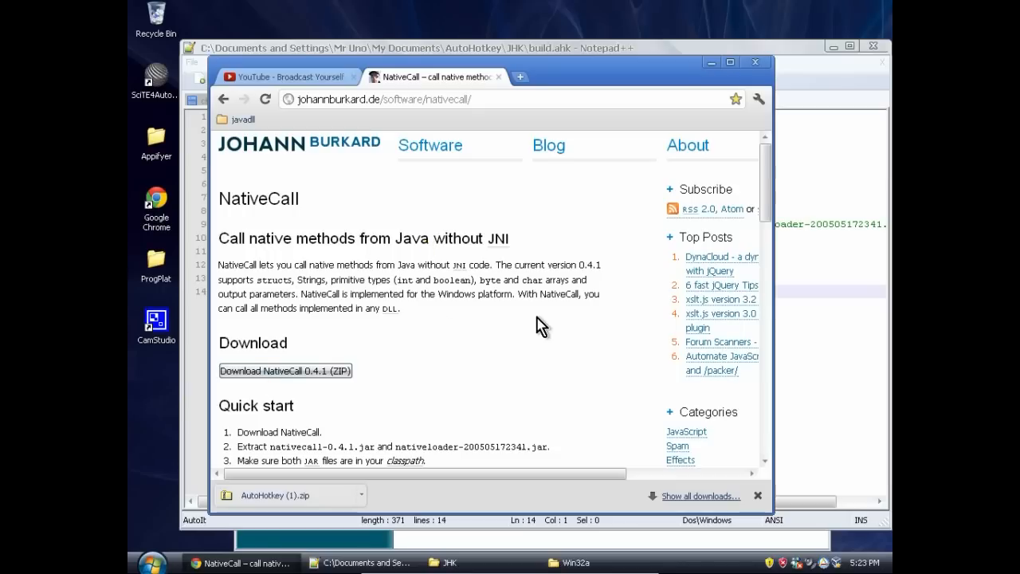
{"action": "mouse_move", "coordinate": [487, 364]}
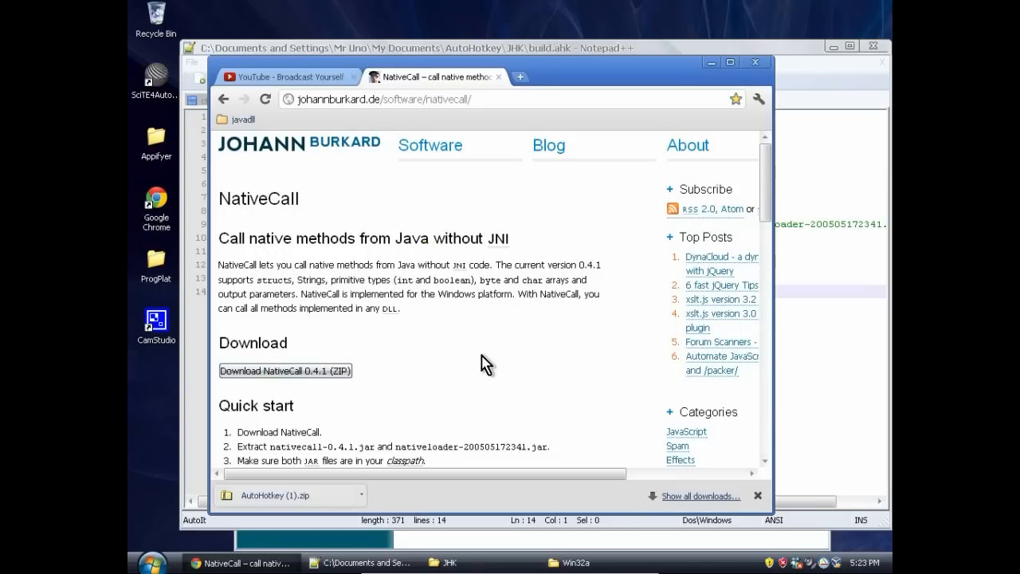
{"action": "mouse_move", "coordinate": [287, 538]}
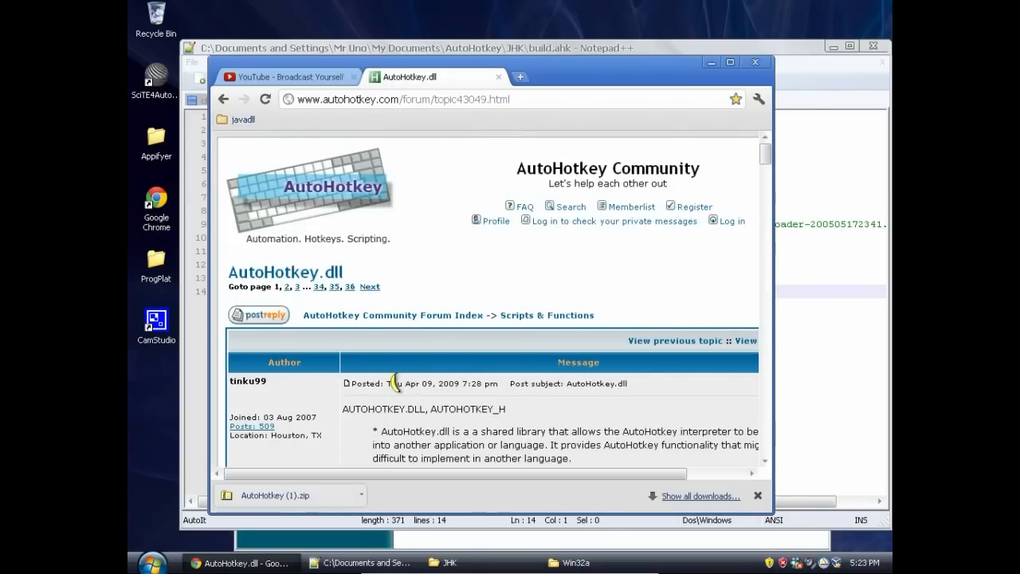
{"action": "mouse_move", "coordinate": [403, 384]}
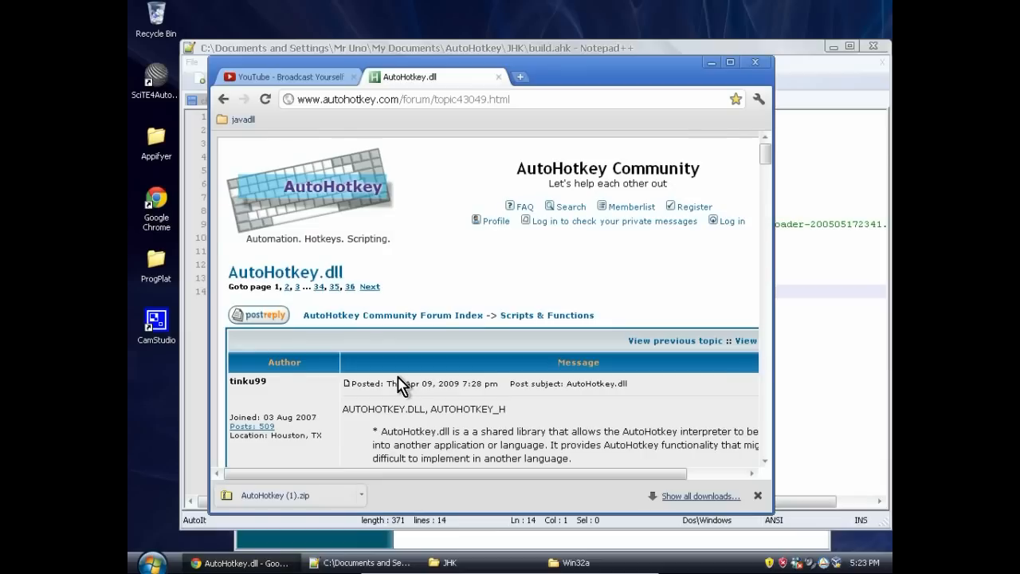
{"action": "scroll", "scroll_direction": "down", "scroll_amount": 3}
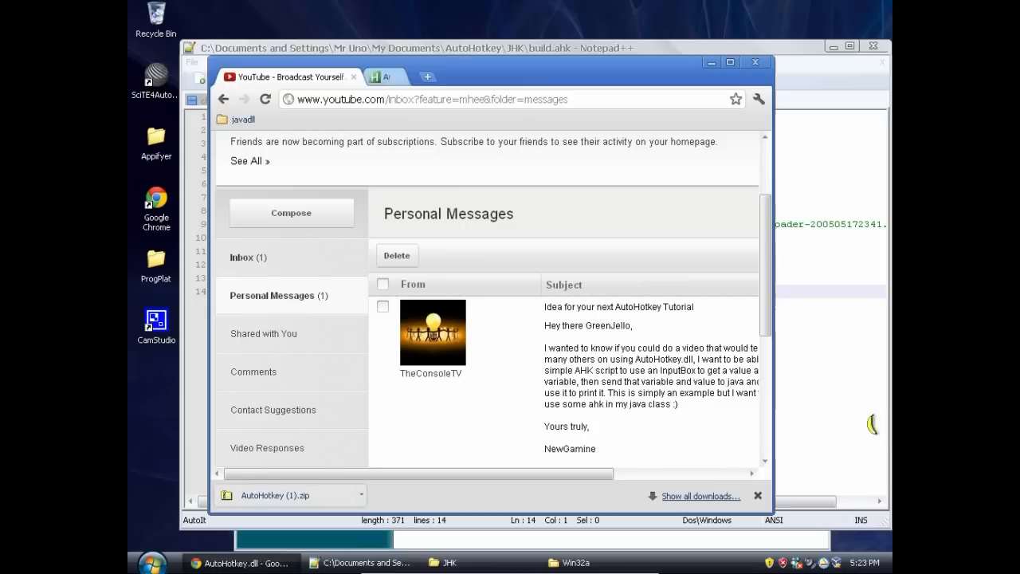
Step: Browse from My Documents through Downloads into the nativecall-0.4.1 zip's inner folder
{"action": "left_click", "coordinate": [375, 77]}
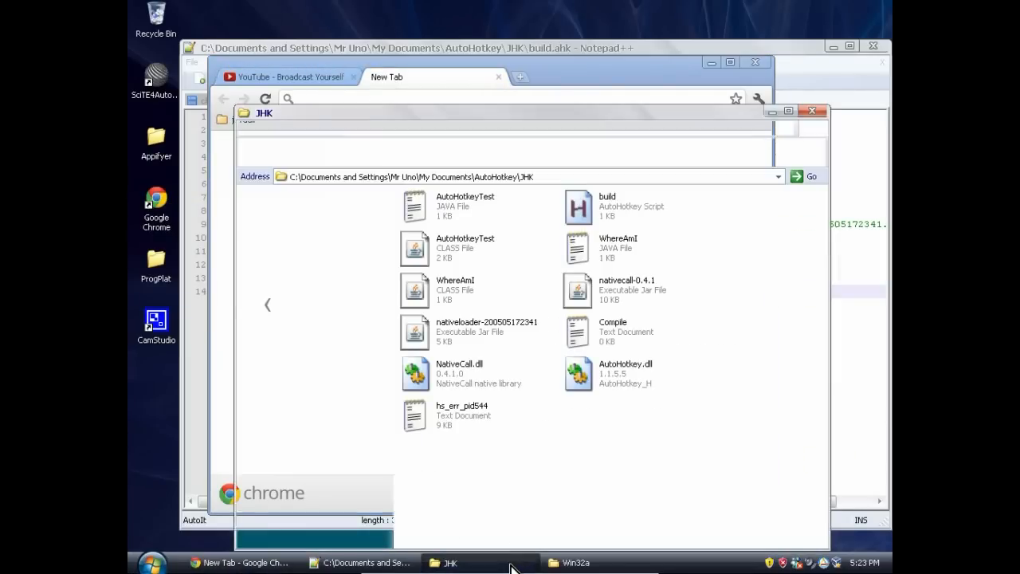
{"action": "left_click", "coordinate": [151, 562]}
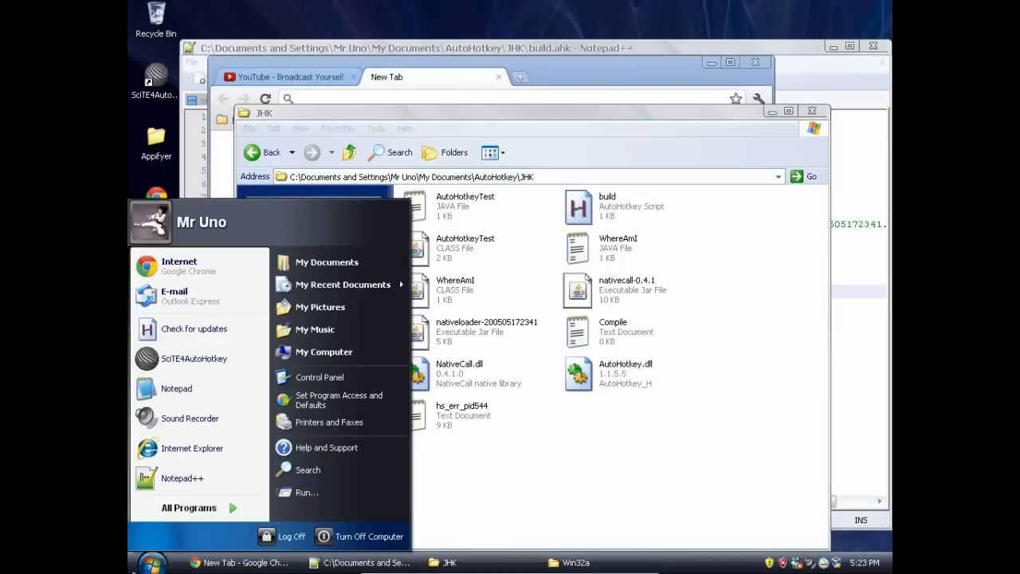
{"action": "left_click", "coordinate": [327, 261]}
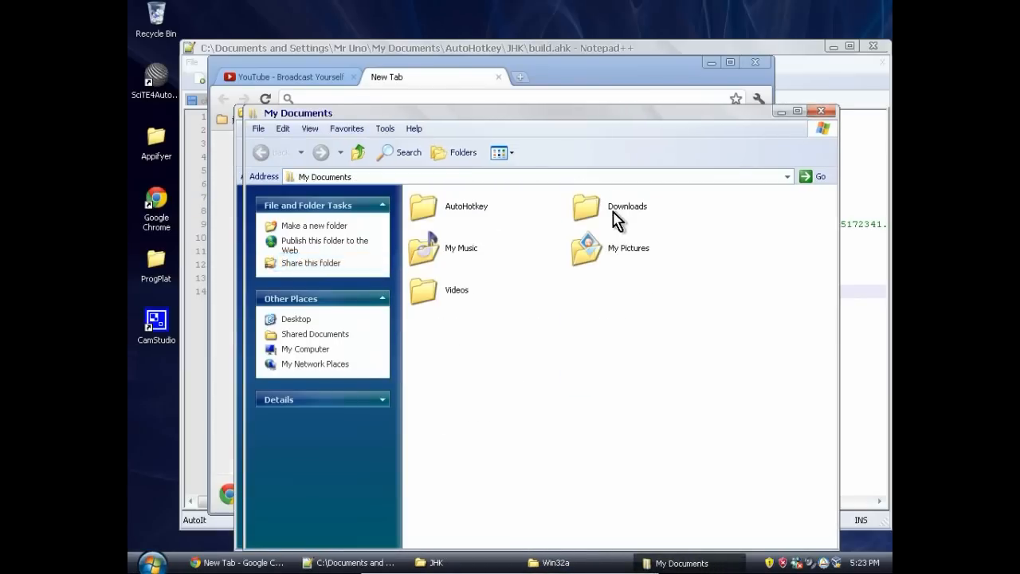
{"action": "double_click", "coordinate": [586, 205]}
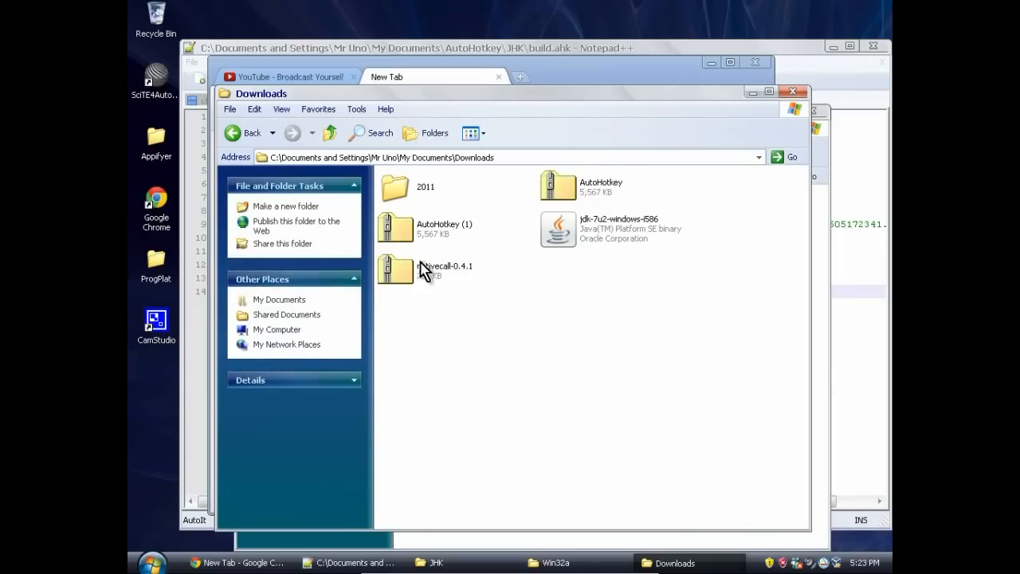
{"action": "double_click", "coordinate": [396, 271]}
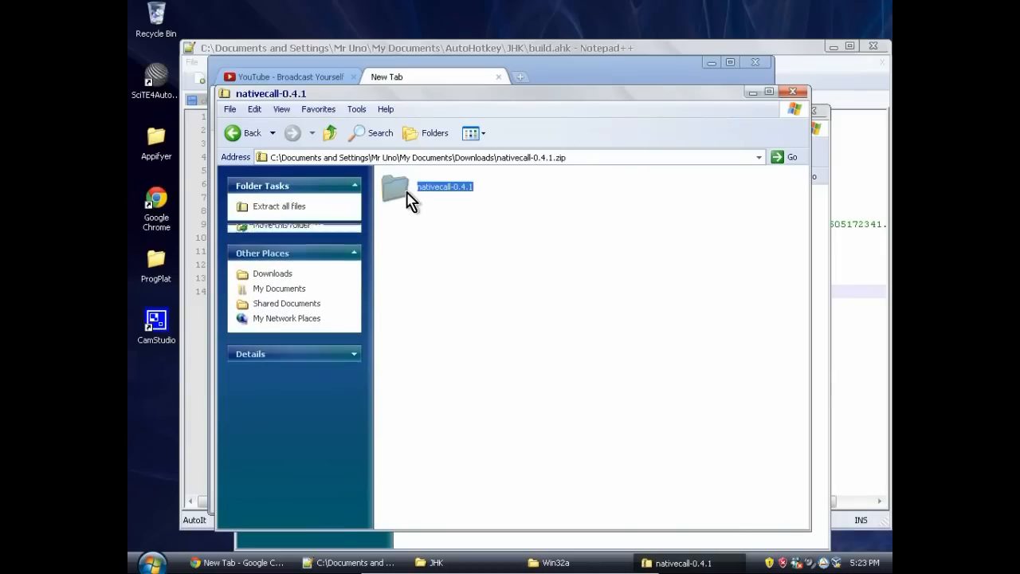
{"action": "double_click", "coordinate": [395, 191]}
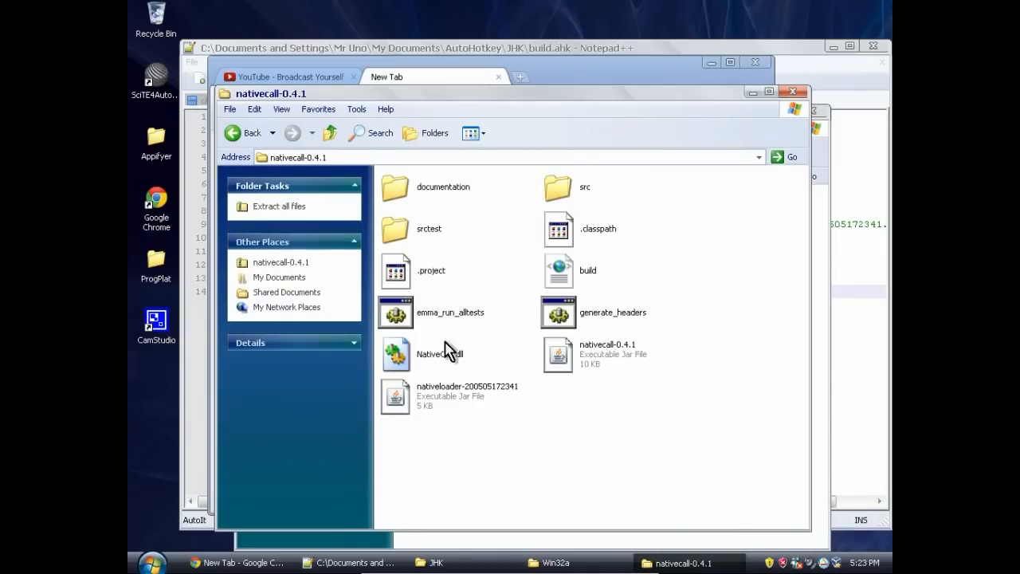
{"action": "left_click", "coordinate": [607, 355]}
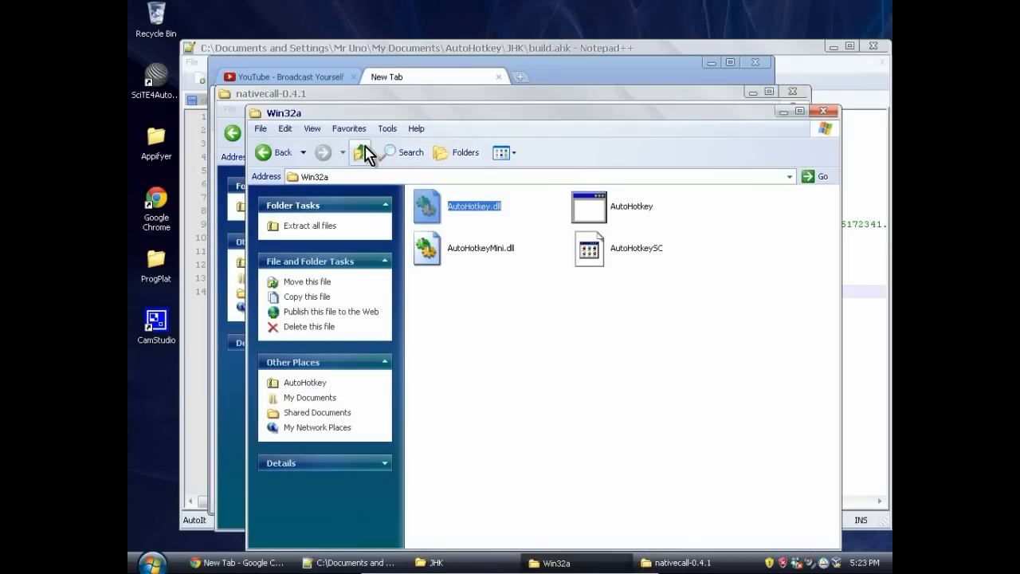
Step: Go back to Downloads, open the AutoHotkey zip, then close the nativecall-0.4.1 window
{"action": "left_click", "coordinate": [360, 152]}
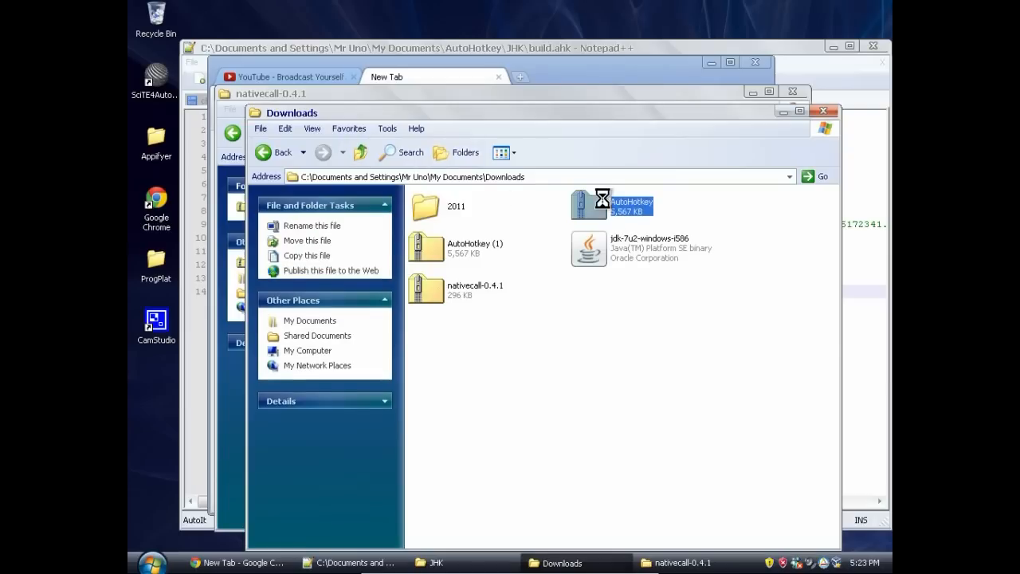
{"action": "double_click", "coordinate": [612, 204]}
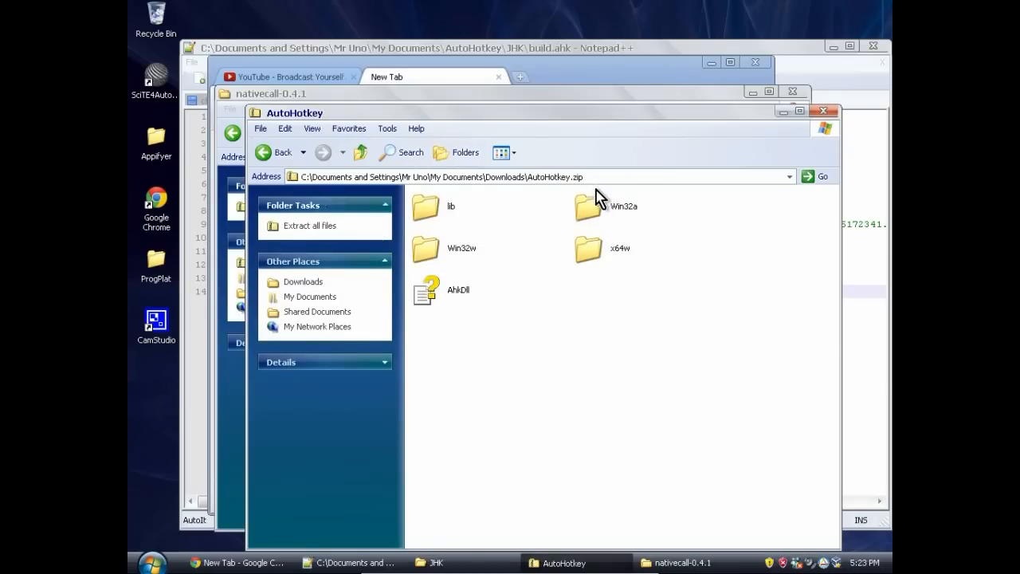
{"action": "mouse_move", "coordinate": [612, 213]}
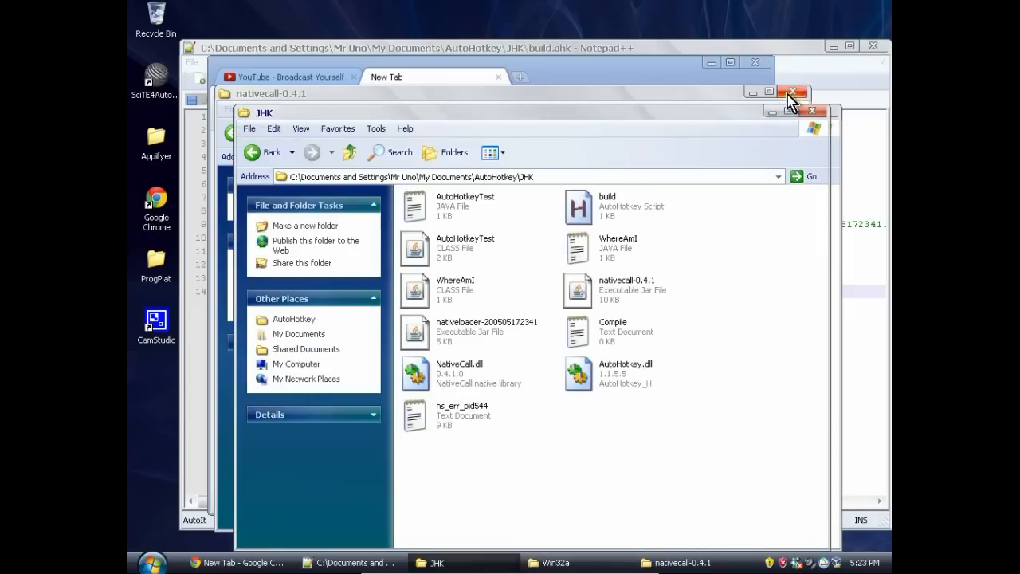
{"action": "left_click", "coordinate": [794, 92]}
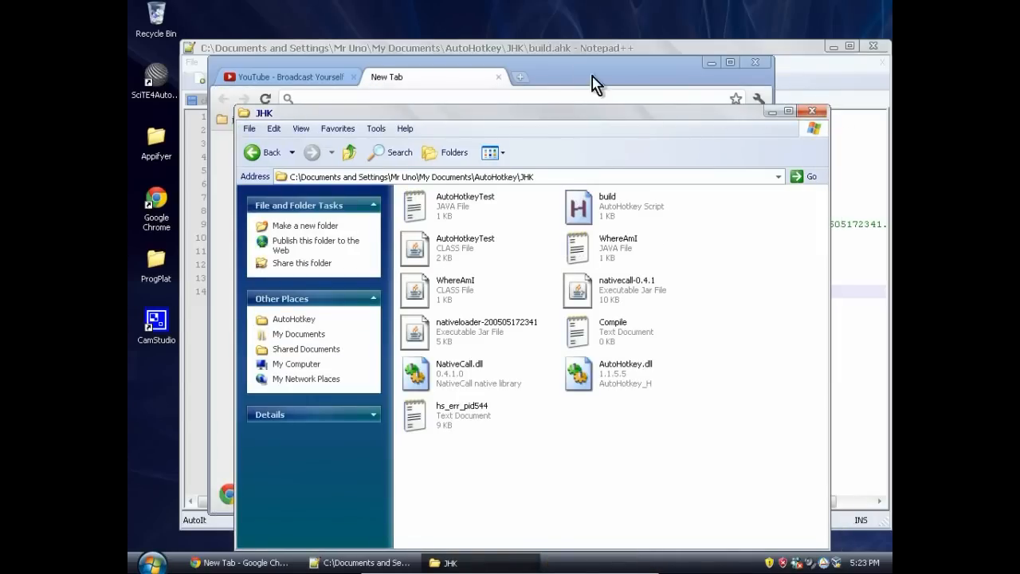
{"action": "mouse_move", "coordinate": [620, 100]}
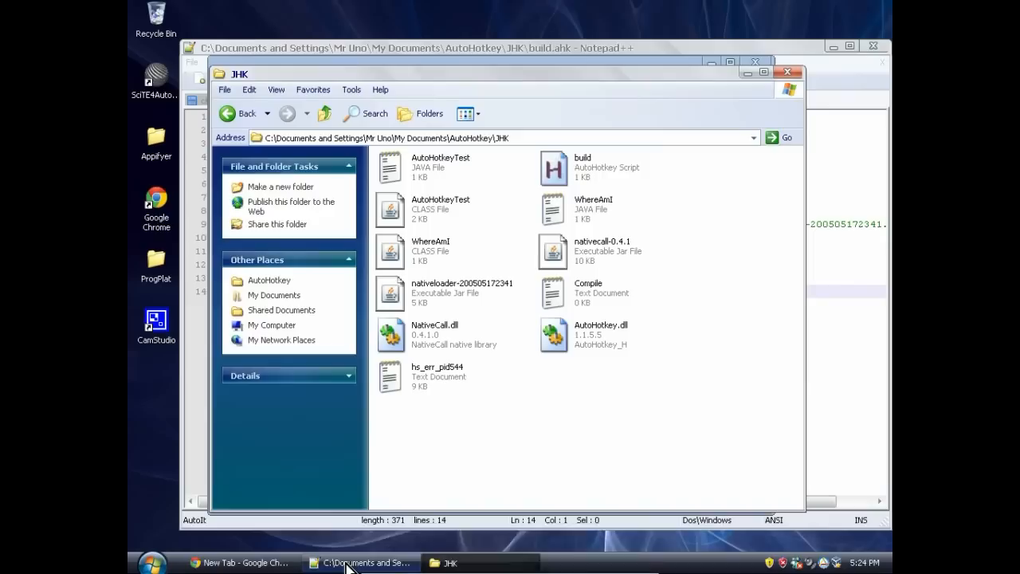
Step: Return to Notepad++ and point out the javac compile line and java.exe run line
{"action": "left_click", "coordinate": [361, 562]}
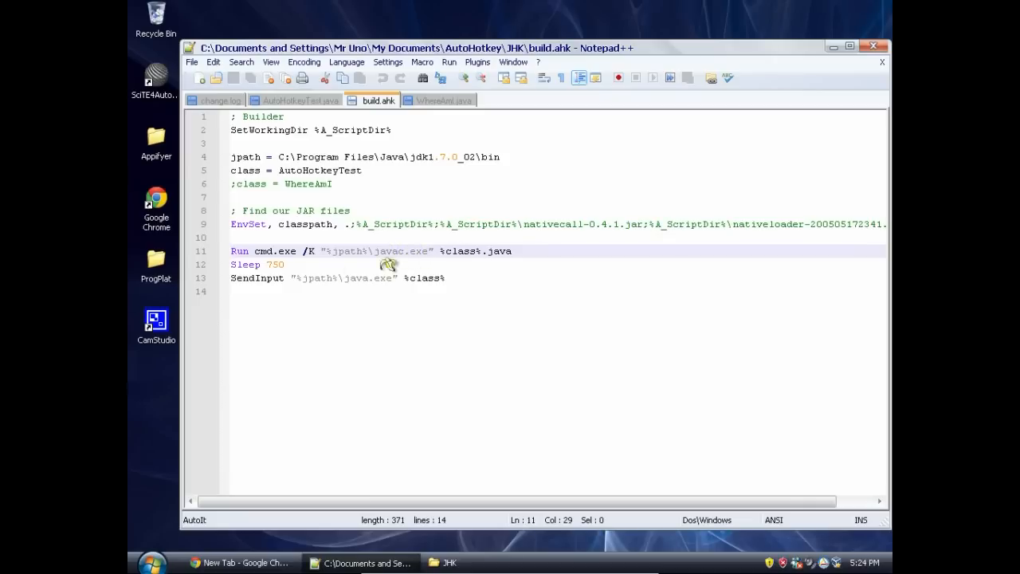
{"action": "left_click", "coordinate": [291, 278]}
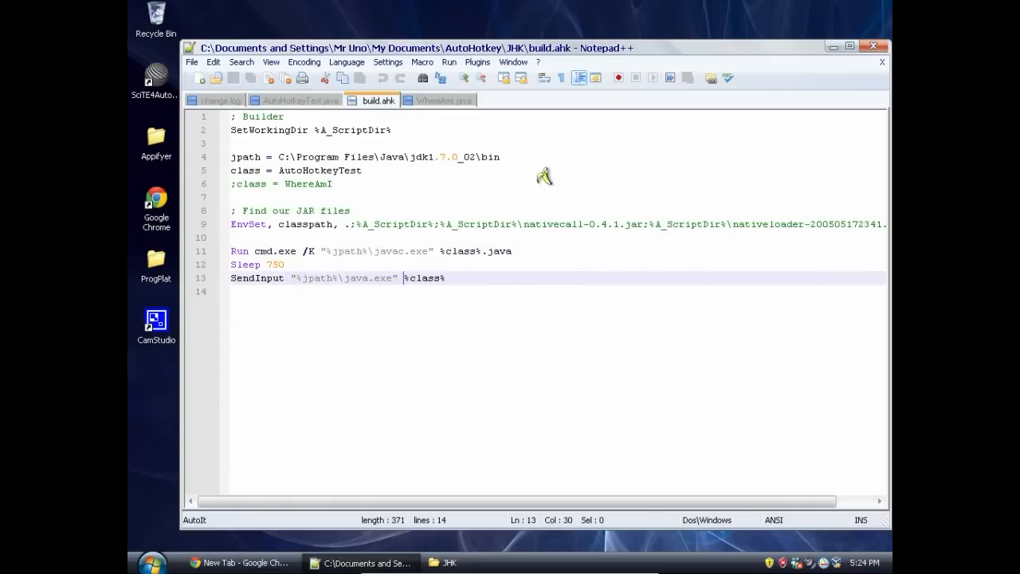
{"action": "left_click", "coordinate": [301, 100]}
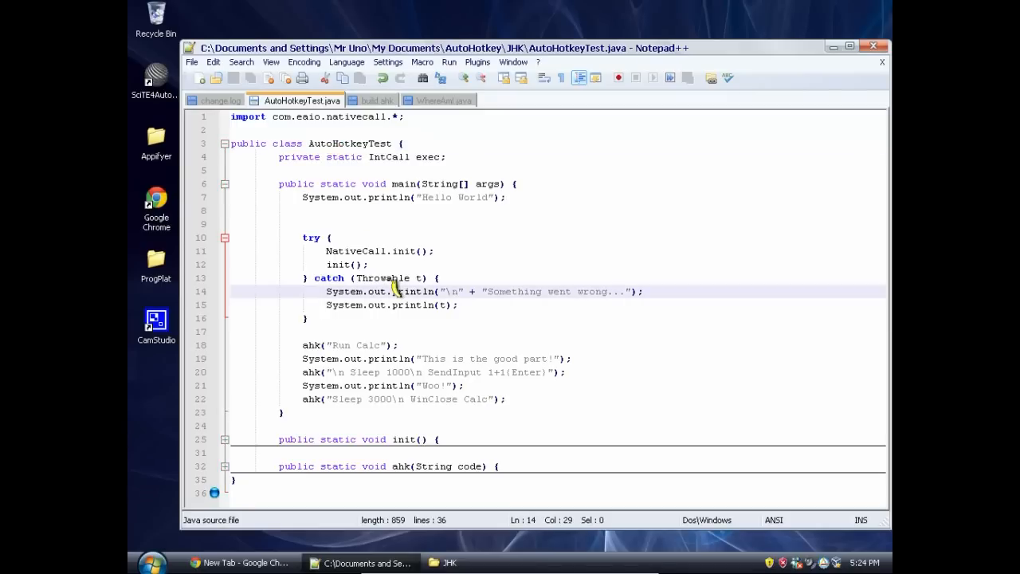
{"action": "mouse_move", "coordinate": [213, 243]}
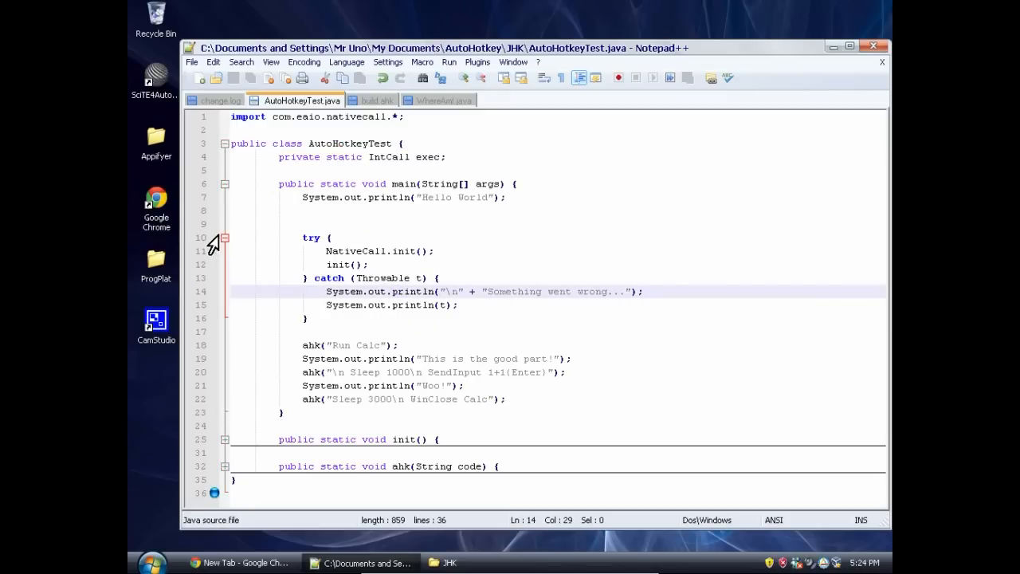
Step: Fold the try block, highlight the 'code' parameter, and go to the Run Calc call
{"action": "left_click", "coordinate": [225, 238]}
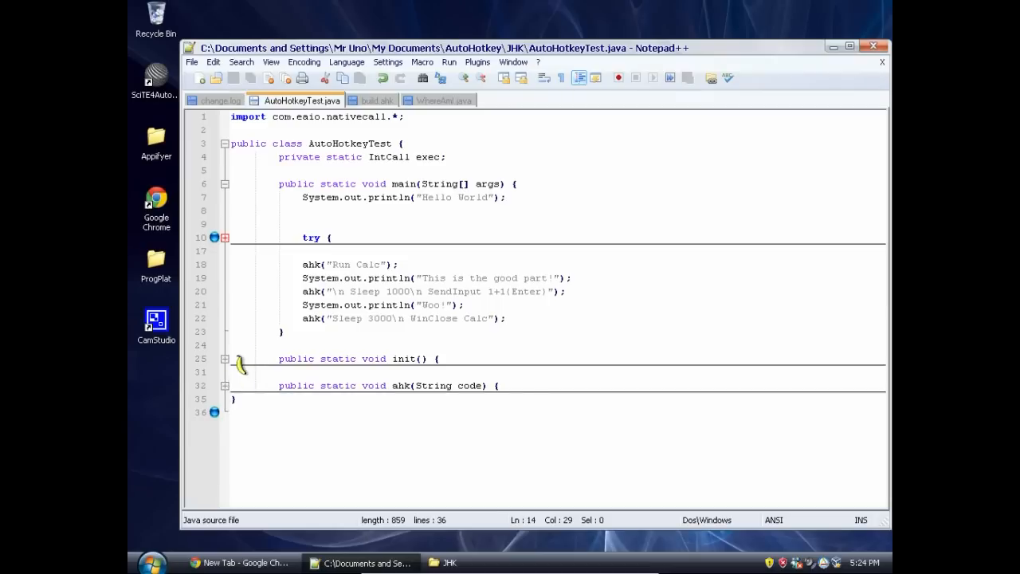
{"action": "double_click", "coordinate": [295, 385]}
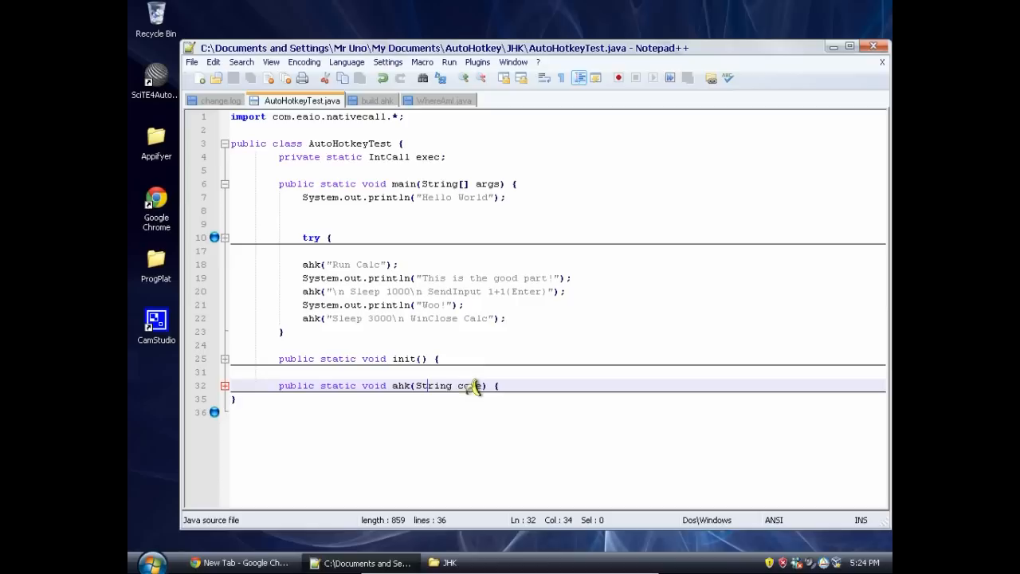
{"action": "double_click", "coordinate": [469, 385]}
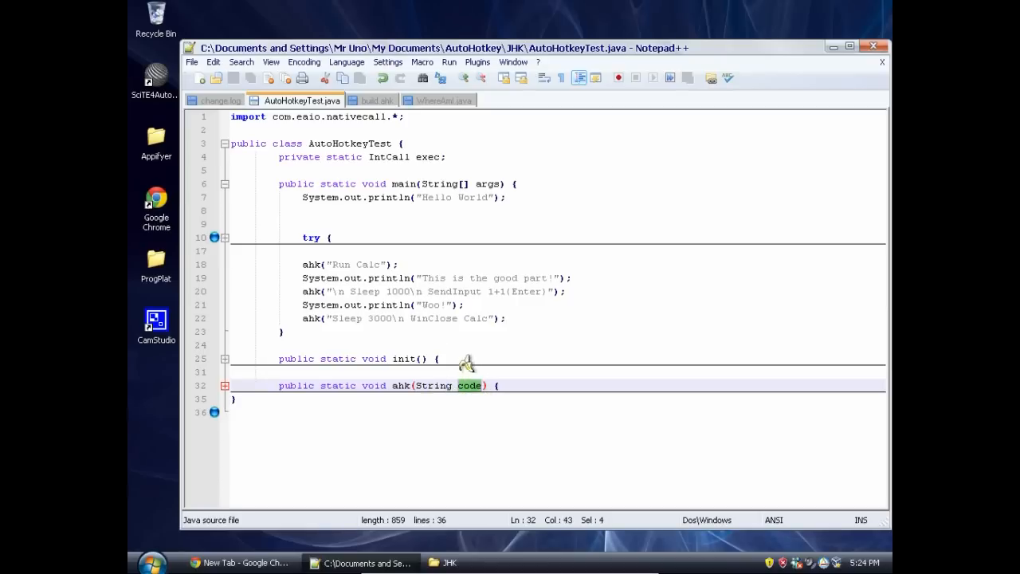
{"action": "left_click", "coordinate": [327, 331]}
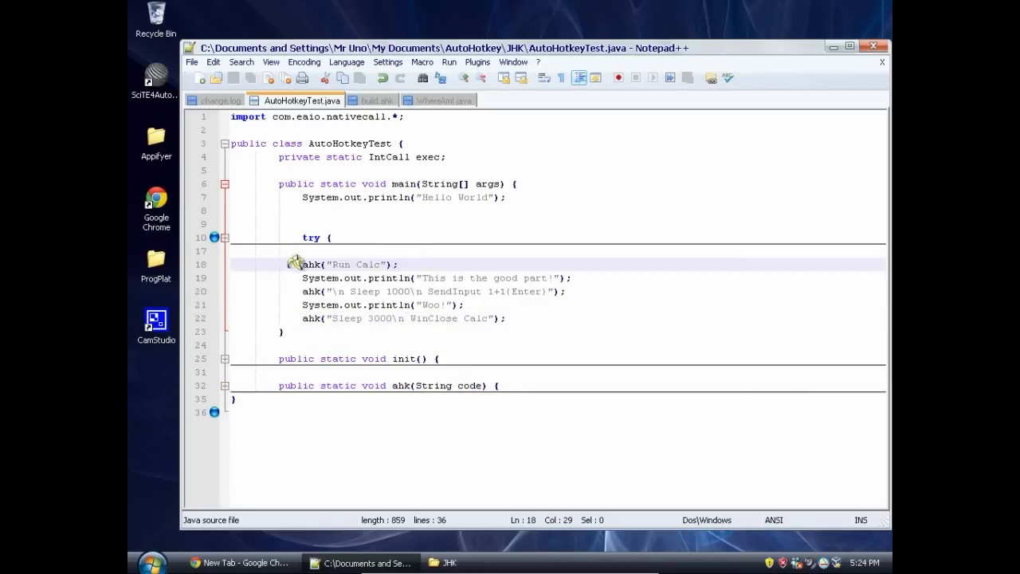
{"action": "left_click", "coordinate": [329, 264]}
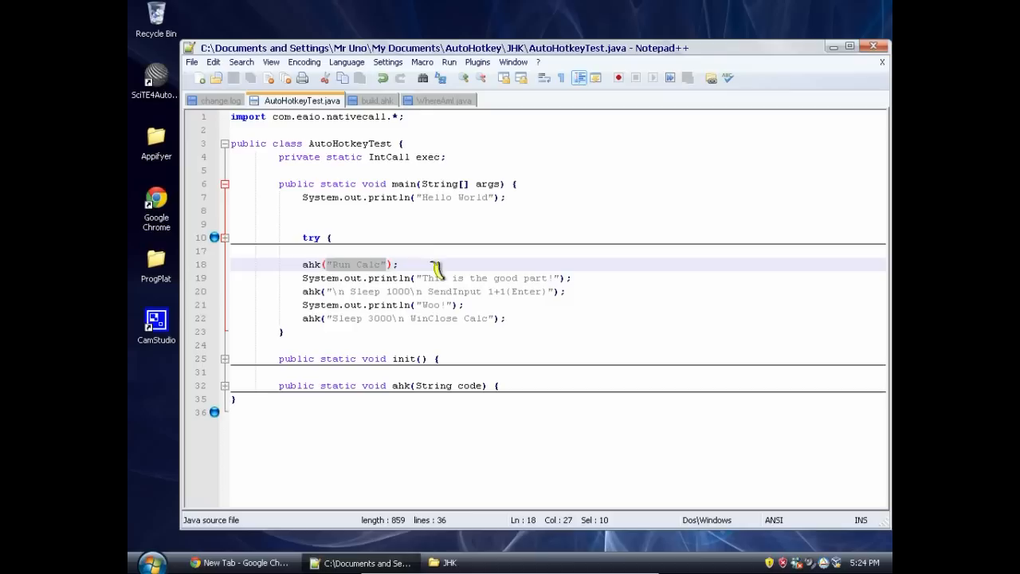
{"action": "left_click", "coordinate": [398, 290]}
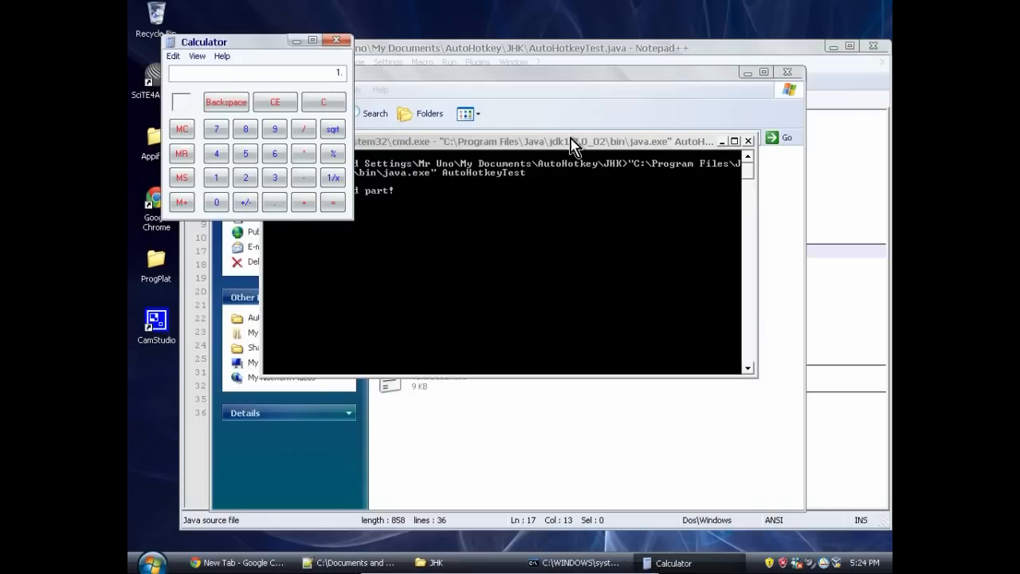
{"action": "mouse_move", "coordinate": [356, 135]}
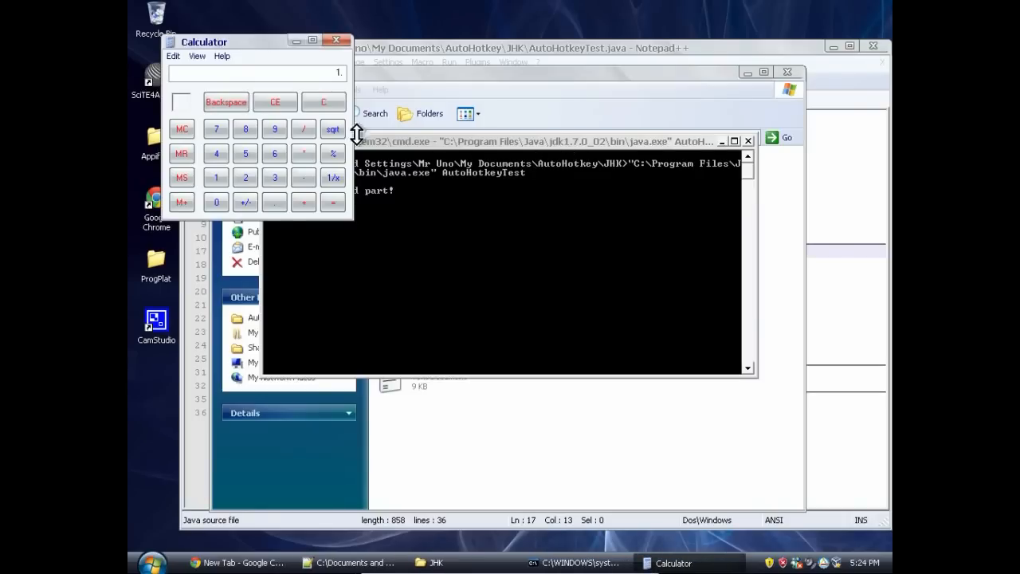
{"action": "mouse_move", "coordinate": [313, 10]}
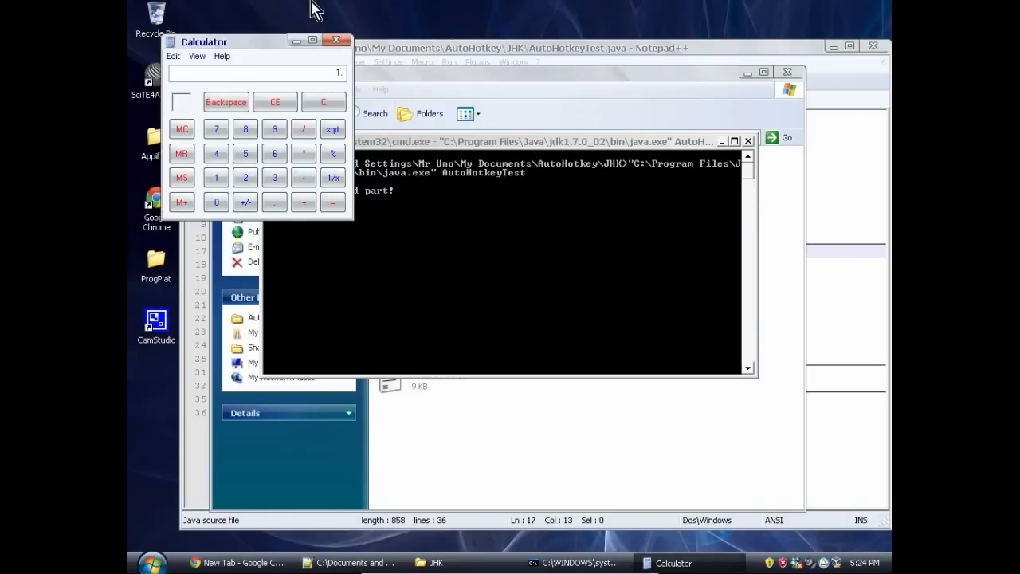
Step: Run AutoHotkeyTest via build.ahk, letting it open and then close Calculator
{"action": "left_click", "coordinate": [336, 41]}
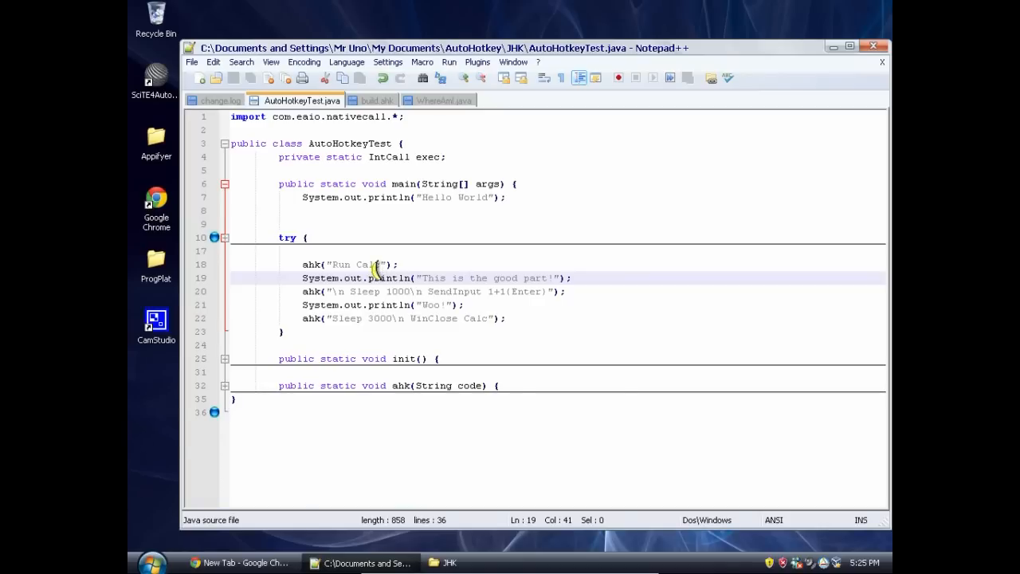
{"action": "mouse_move", "coordinate": [373, 270]}
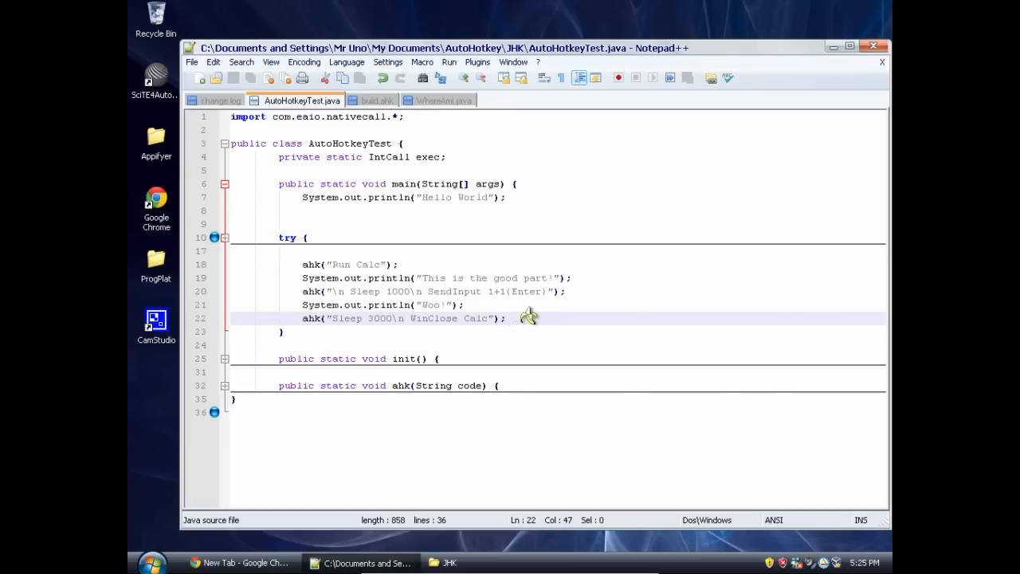
{"action": "mouse_move", "coordinate": [536, 311]}
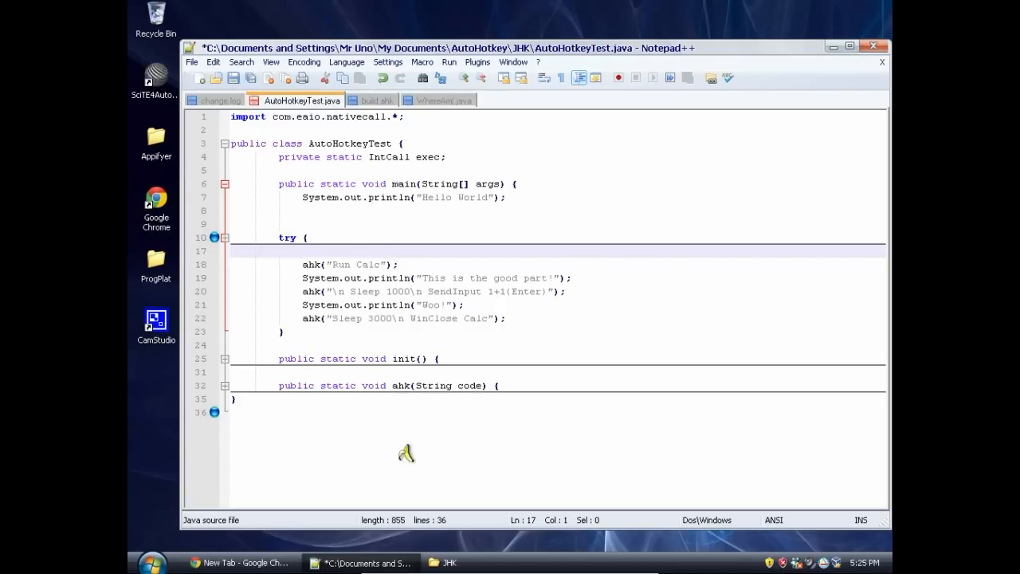
Step: Expand the line-10 fold and scroll to the init() method's ahktextdll and ahkExec calls
{"action": "left_click", "coordinate": [447, 563]}
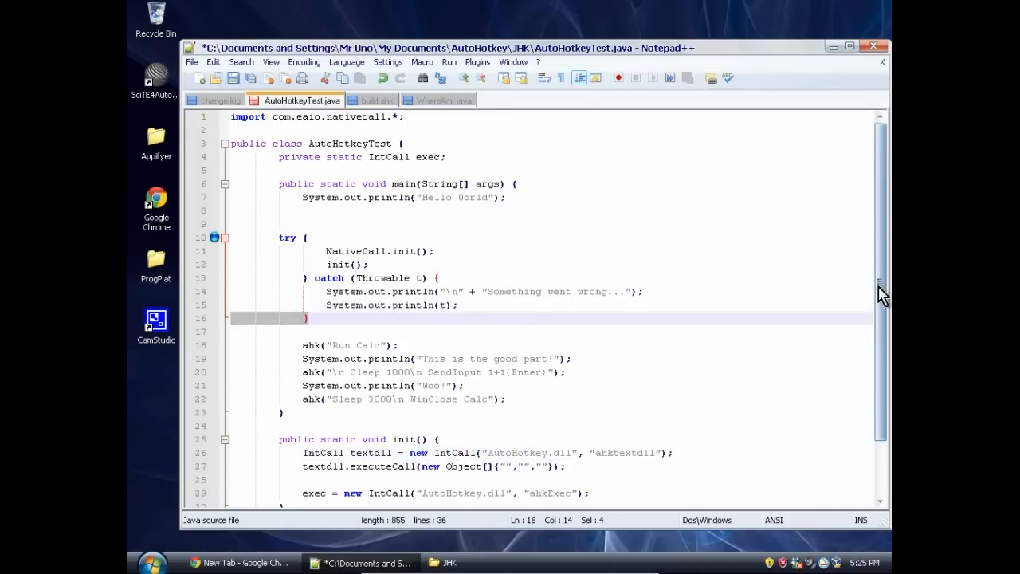
{"action": "scroll", "scroll_direction": "down", "scroll_amount": 3}
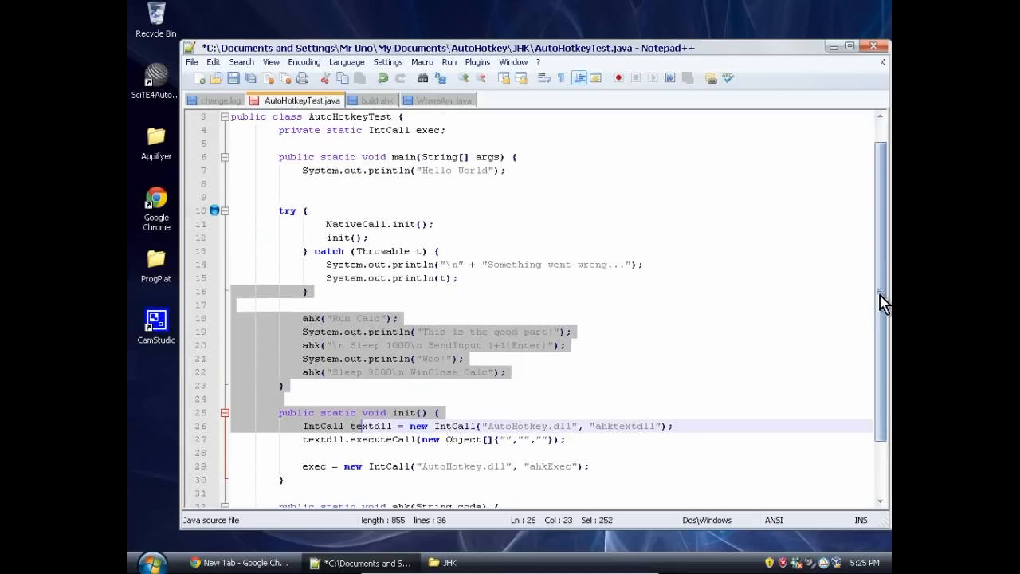
{"action": "left_click", "coordinate": [351, 291]}
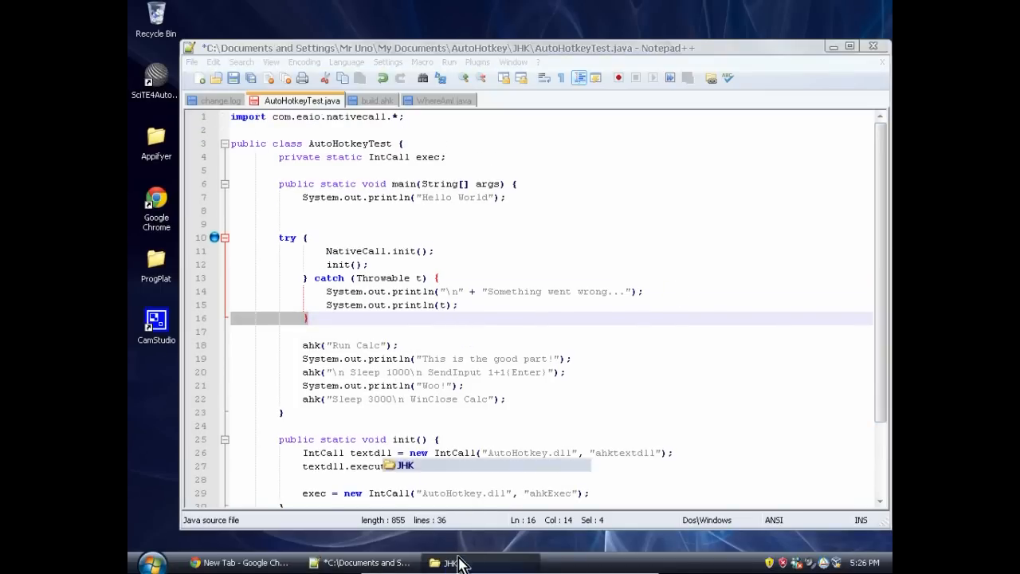
{"action": "left_click", "coordinate": [443, 561]}
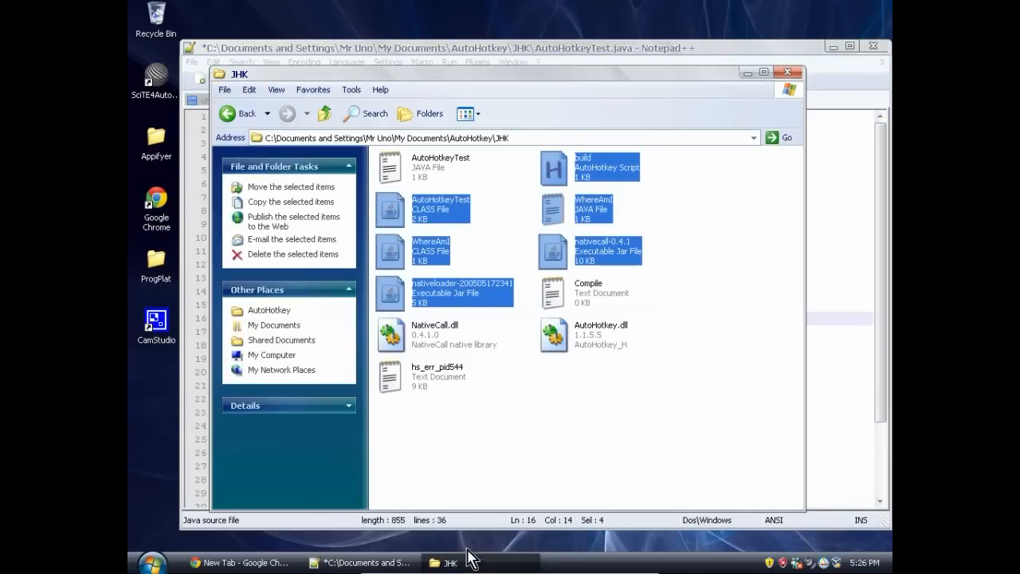
{"action": "left_click", "coordinate": [361, 563]}
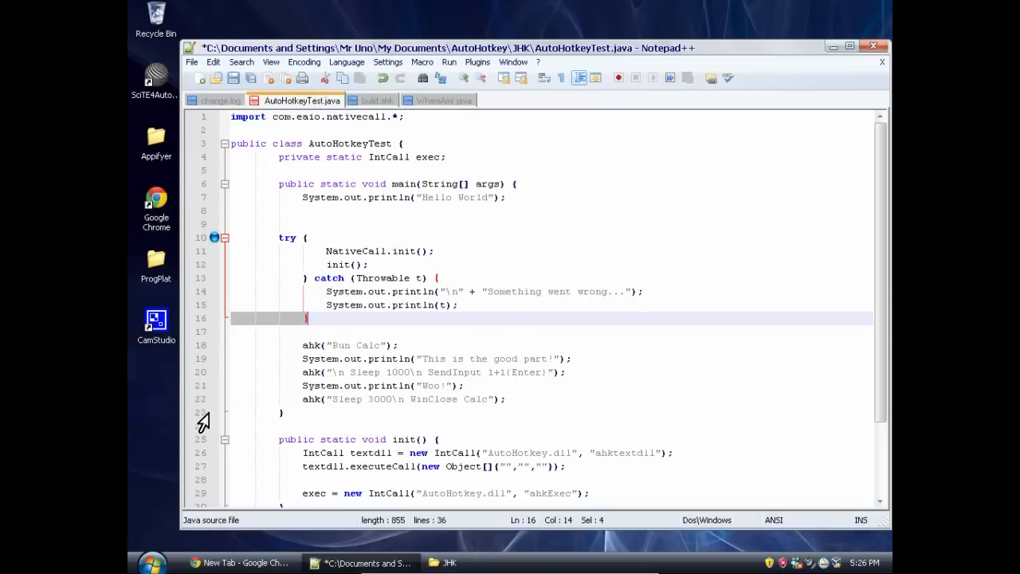